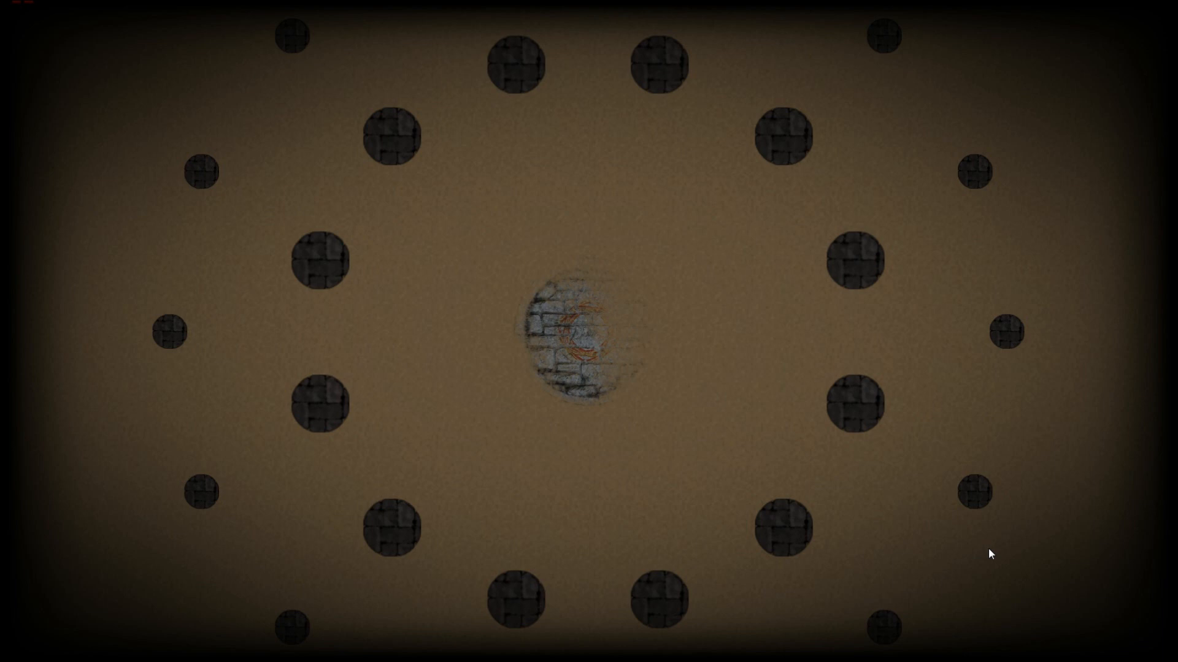
mouse_move(909, 449)
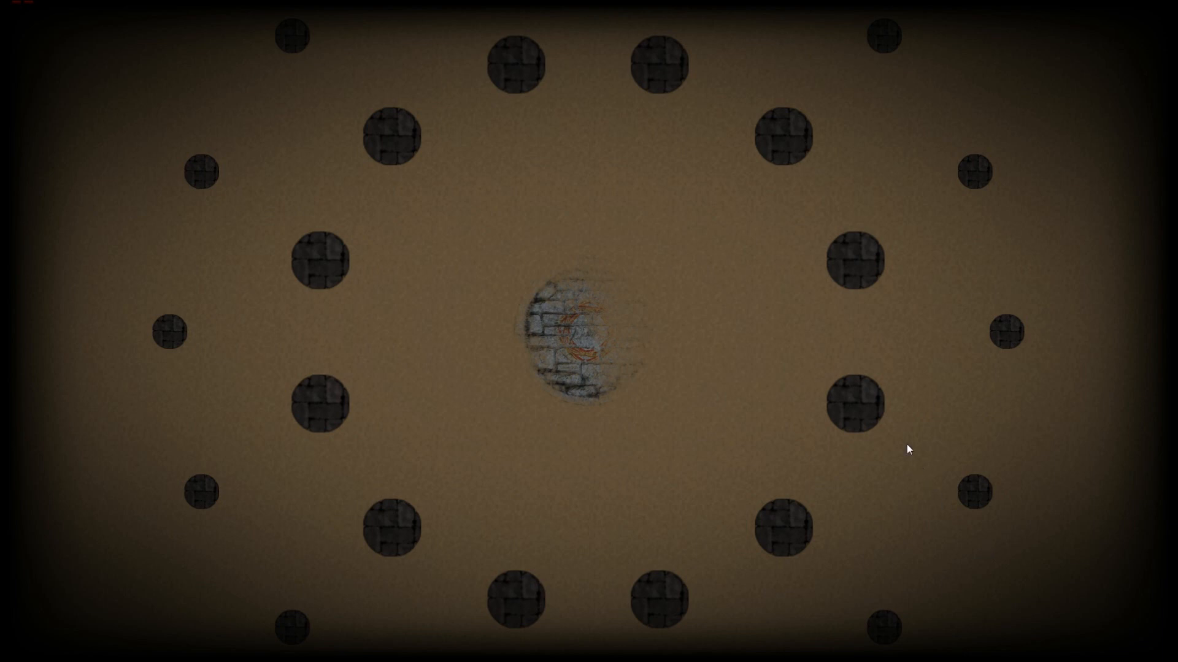
mouse_move(907, 418)
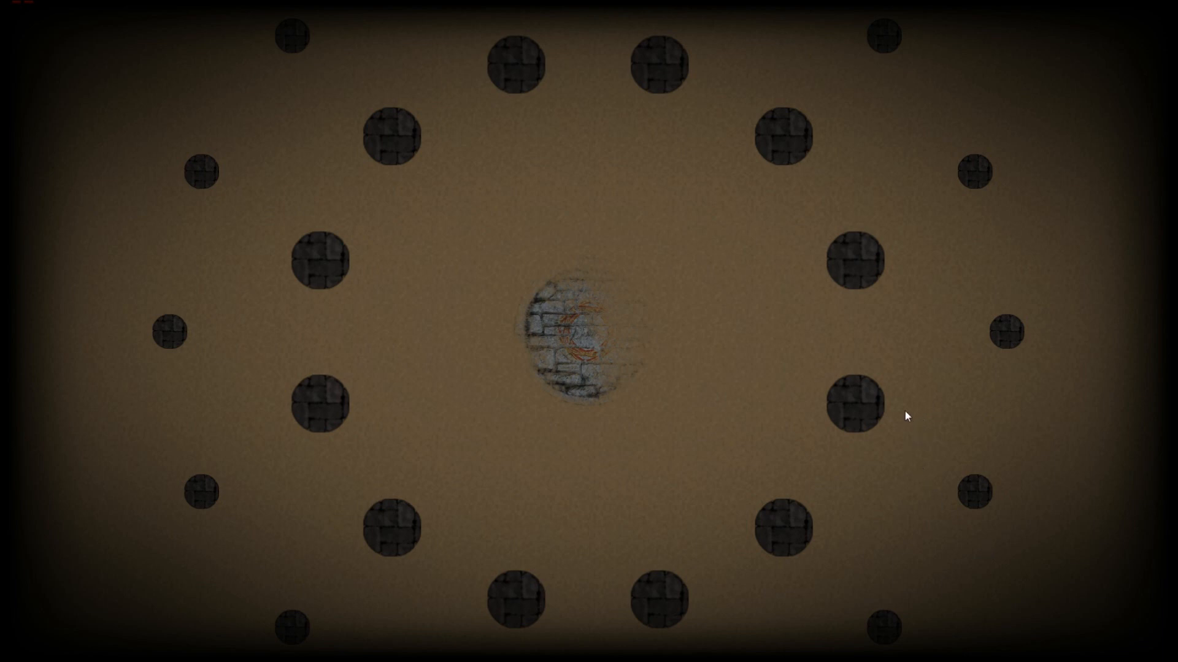
mouse_move(837, 187)
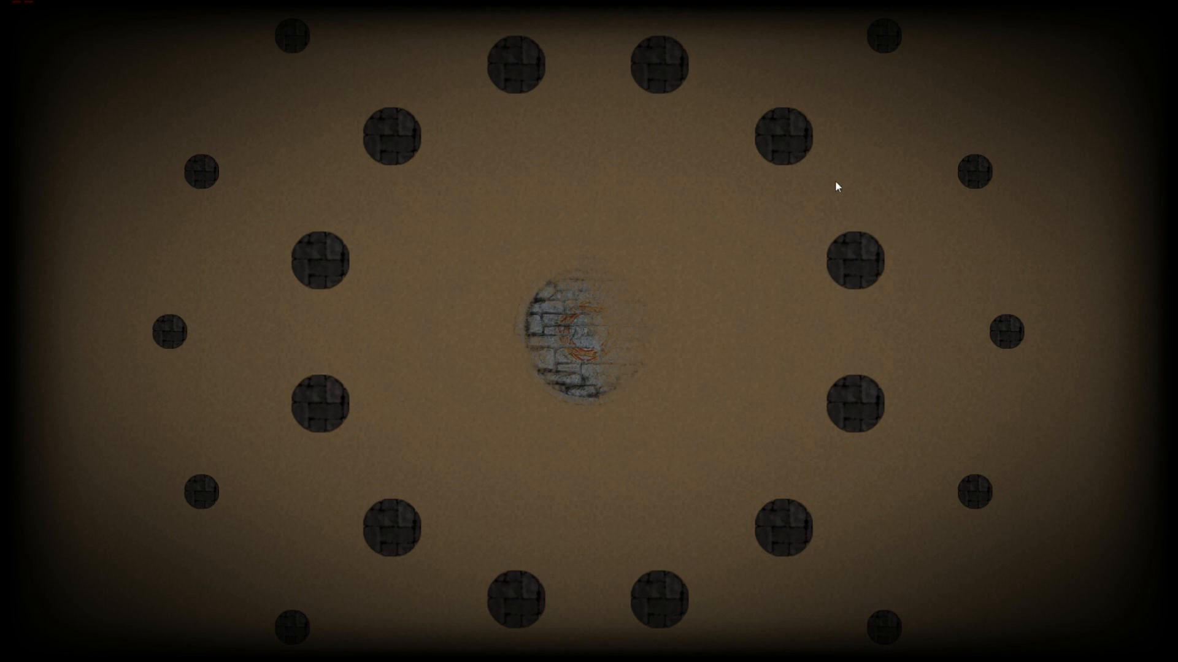
mouse_move(291, 134)
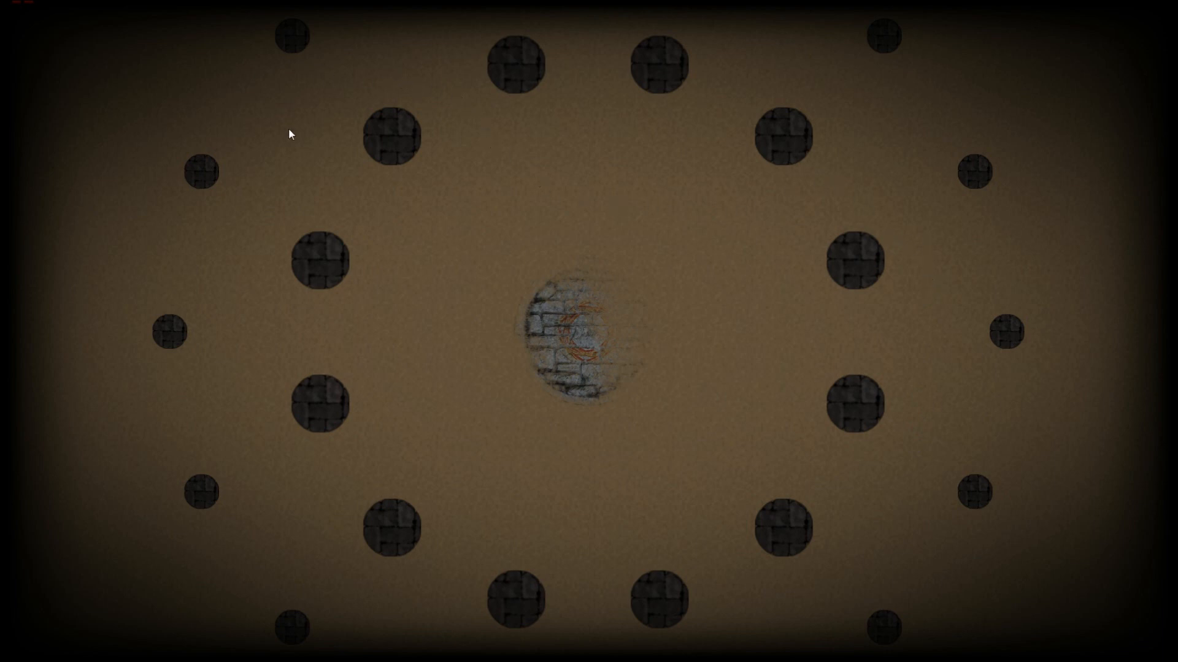
mouse_move(389, 434)
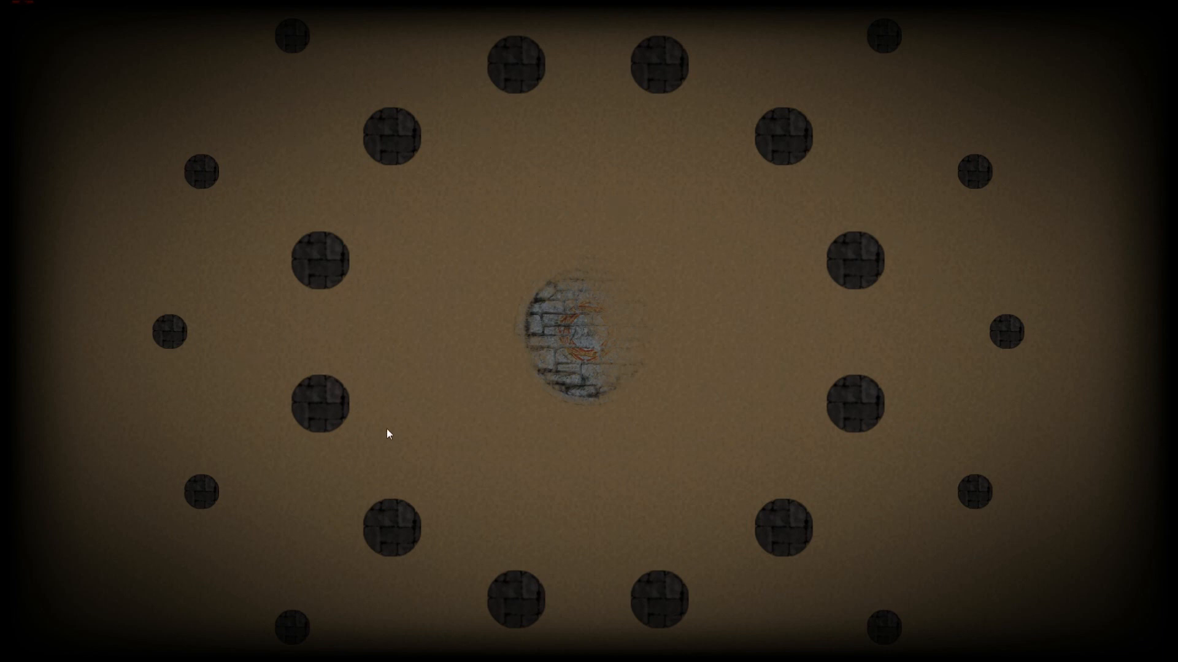
mouse_move(763, 506)
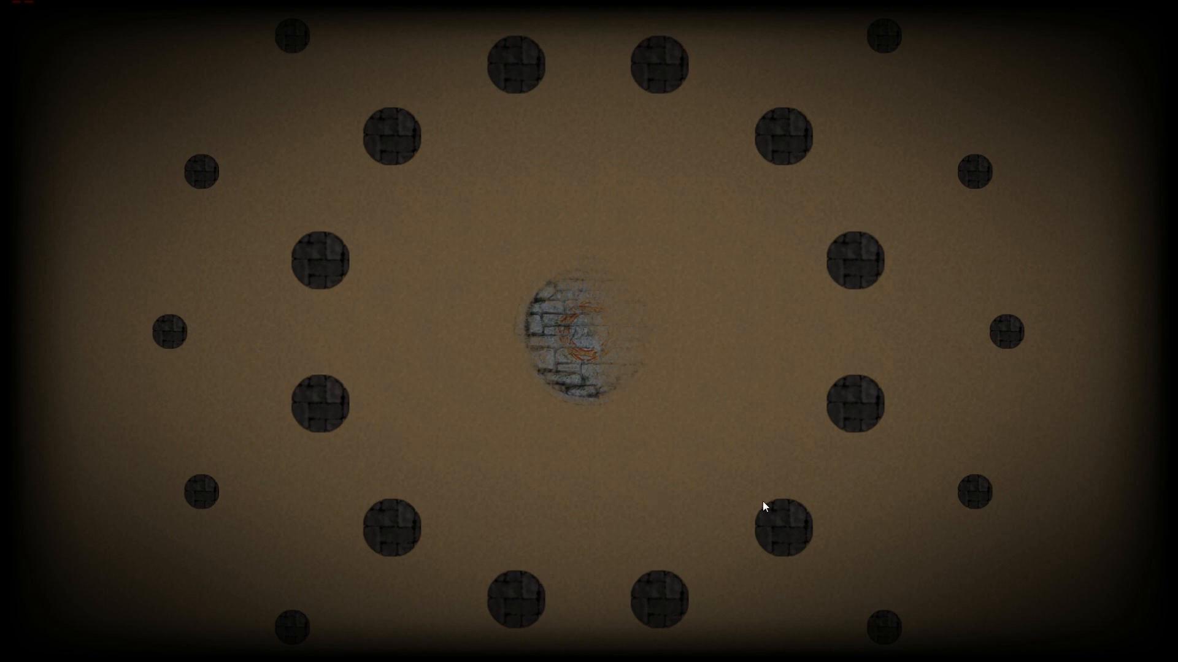